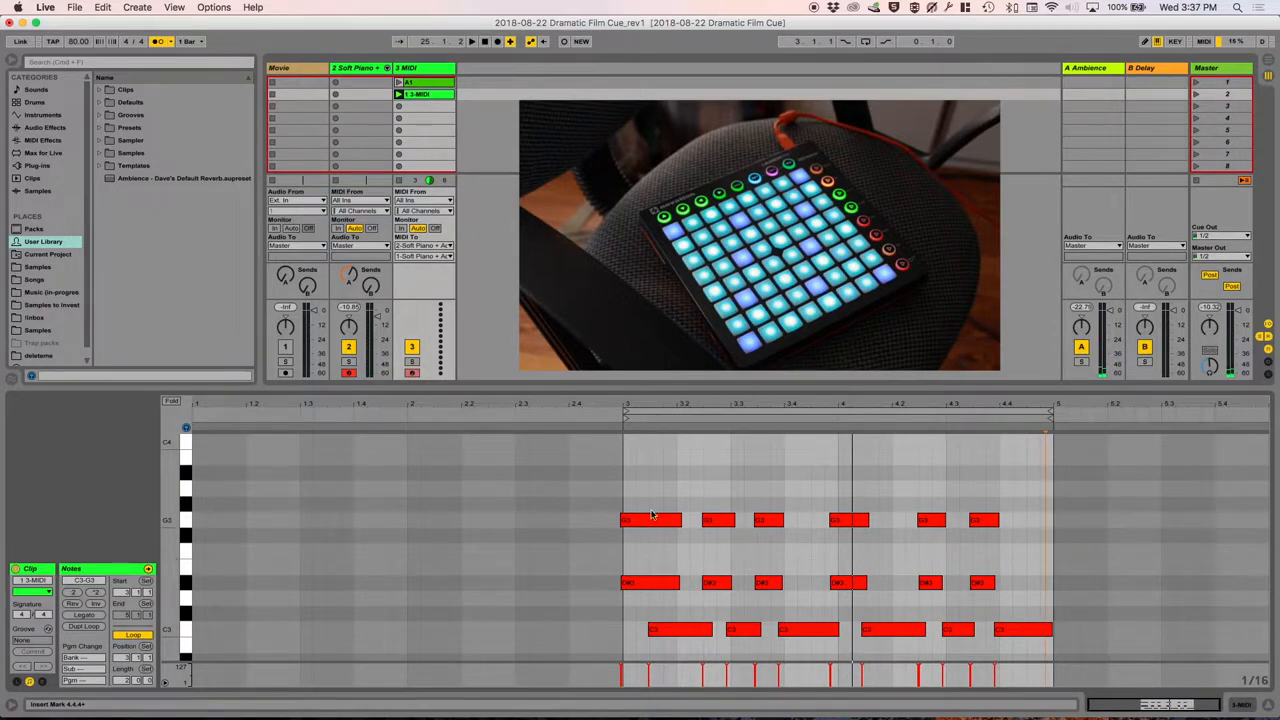
Step: Remove the upper notes at the start of the pattern, keeping only the lowest note
{"action": "left_click", "coordinate": [650, 520]}
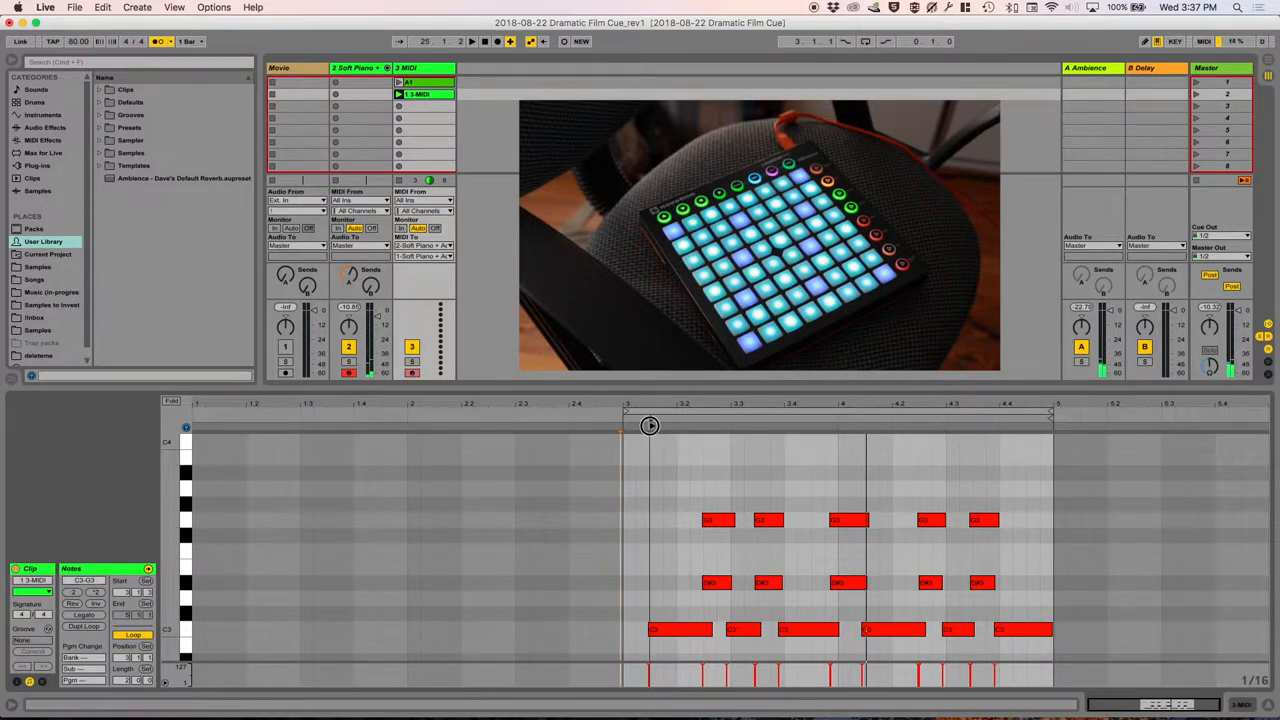
{"action": "left_click", "coordinate": [656, 628]}
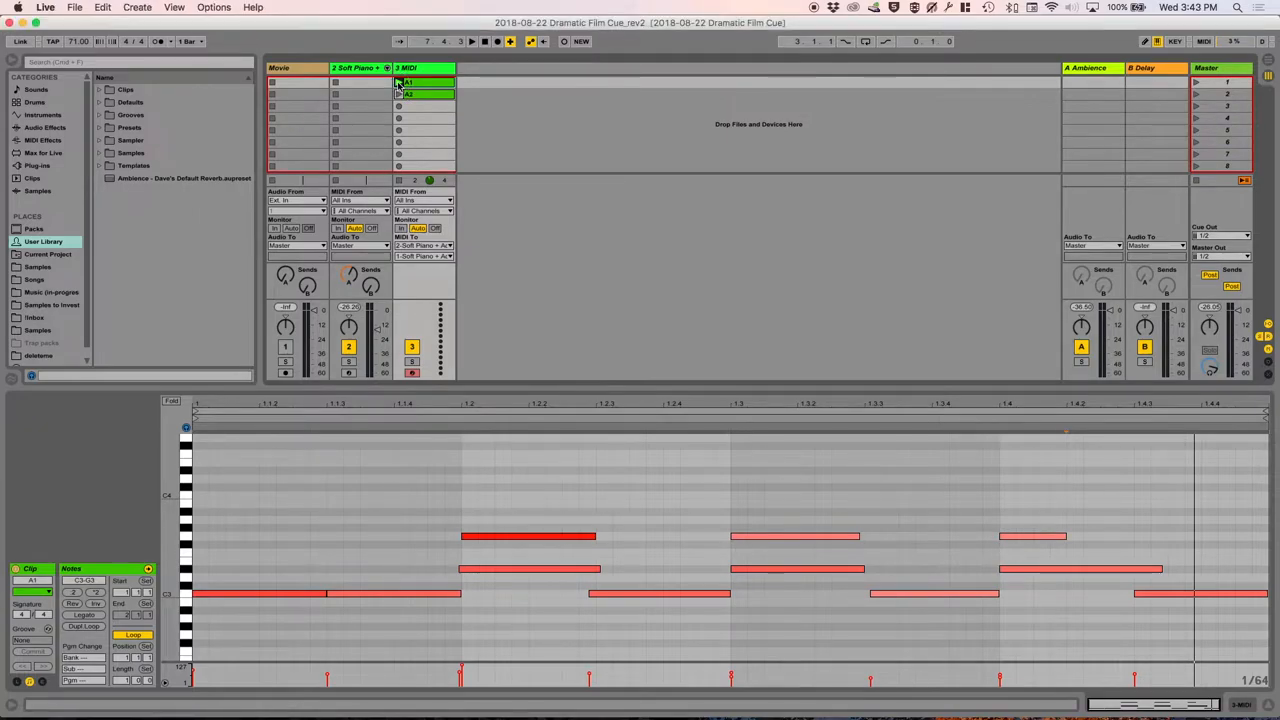
Step: Add a second clip below the sustained chord clip on the 3 MIDI track
{"action": "left_click", "coordinate": [472, 40]}
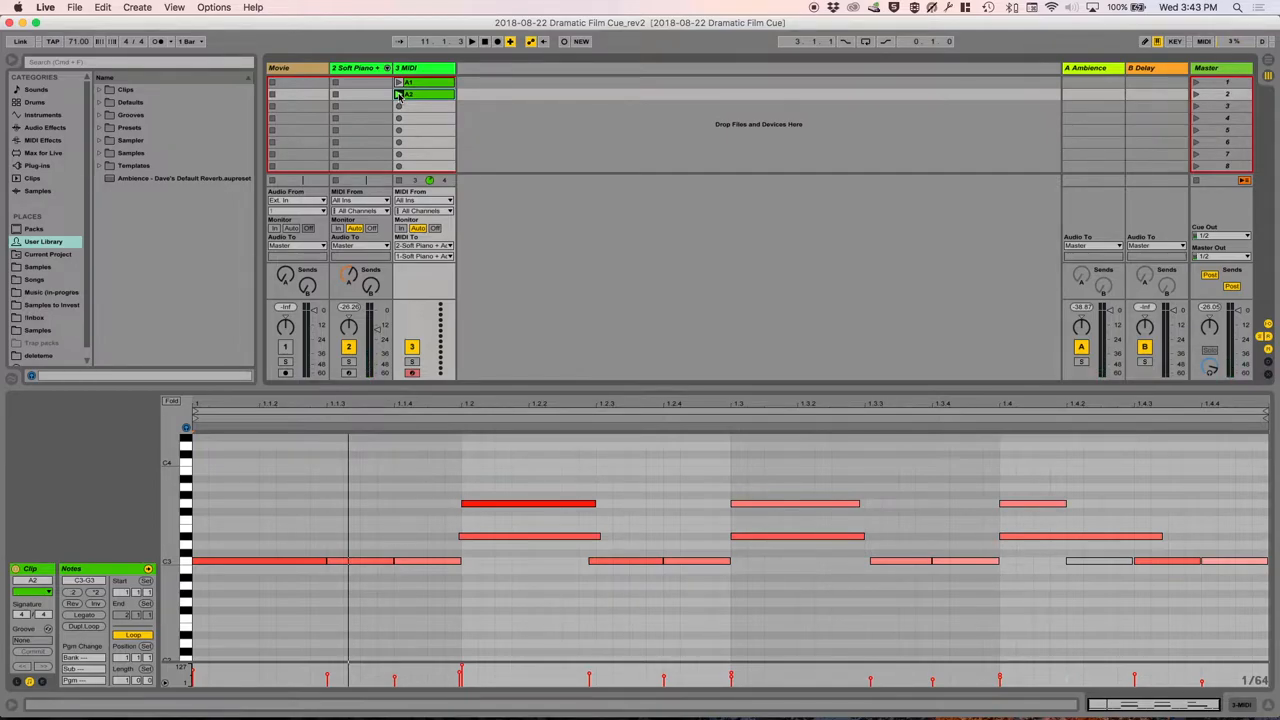
Step: Duplicate the 3 MIDI track to create 4 MIDI with a single descending line
{"action": "right_click", "coordinate": [412, 68]}
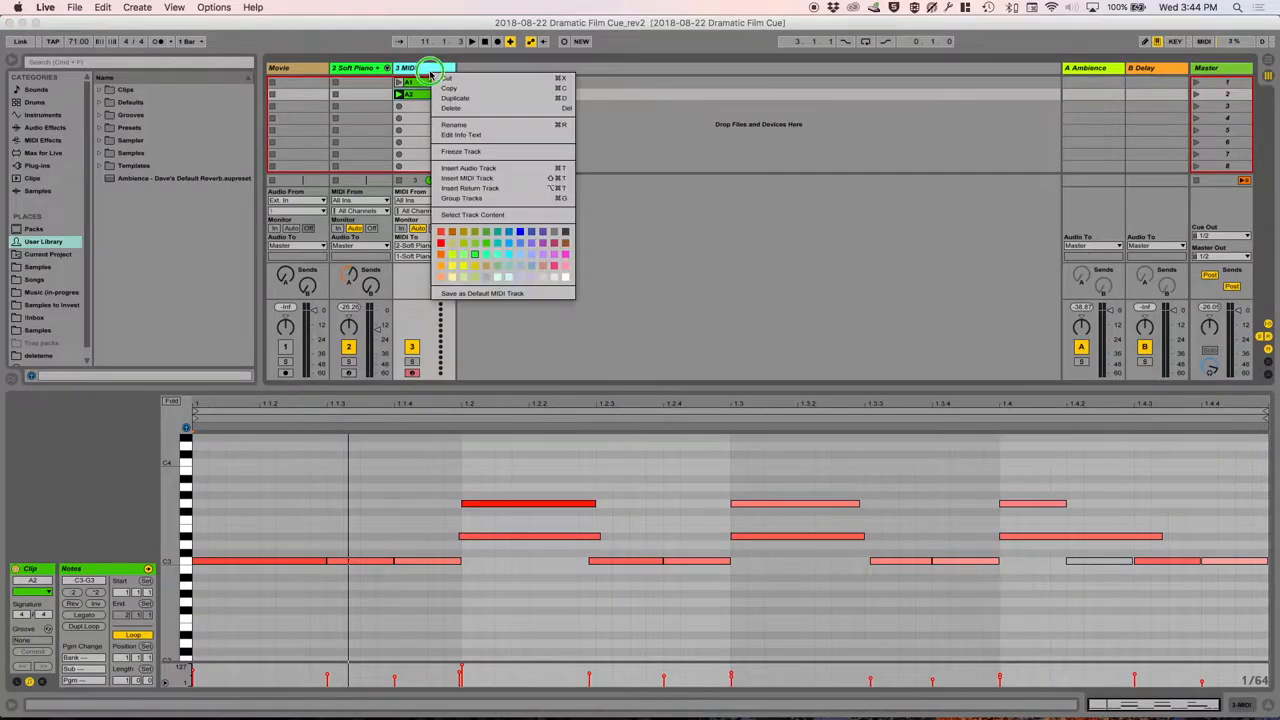
{"action": "mouse_move", "coordinate": [464, 98]}
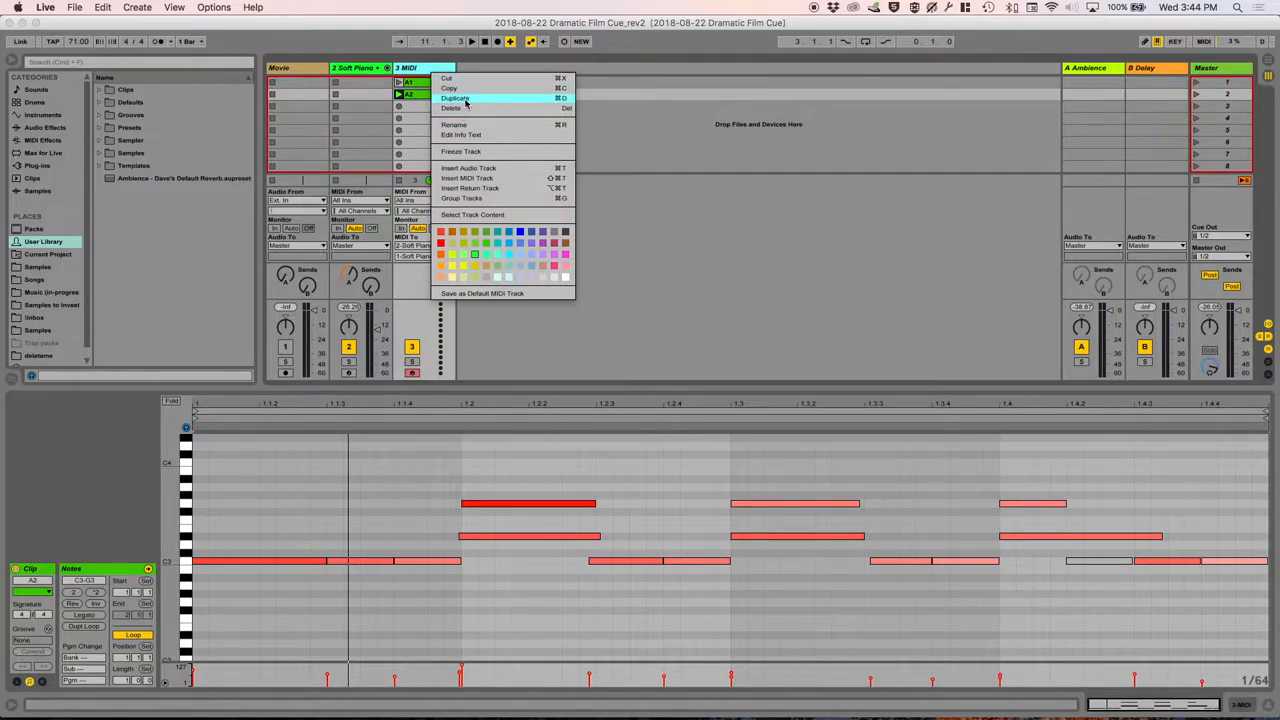
{"action": "left_click", "coordinate": [456, 98]}
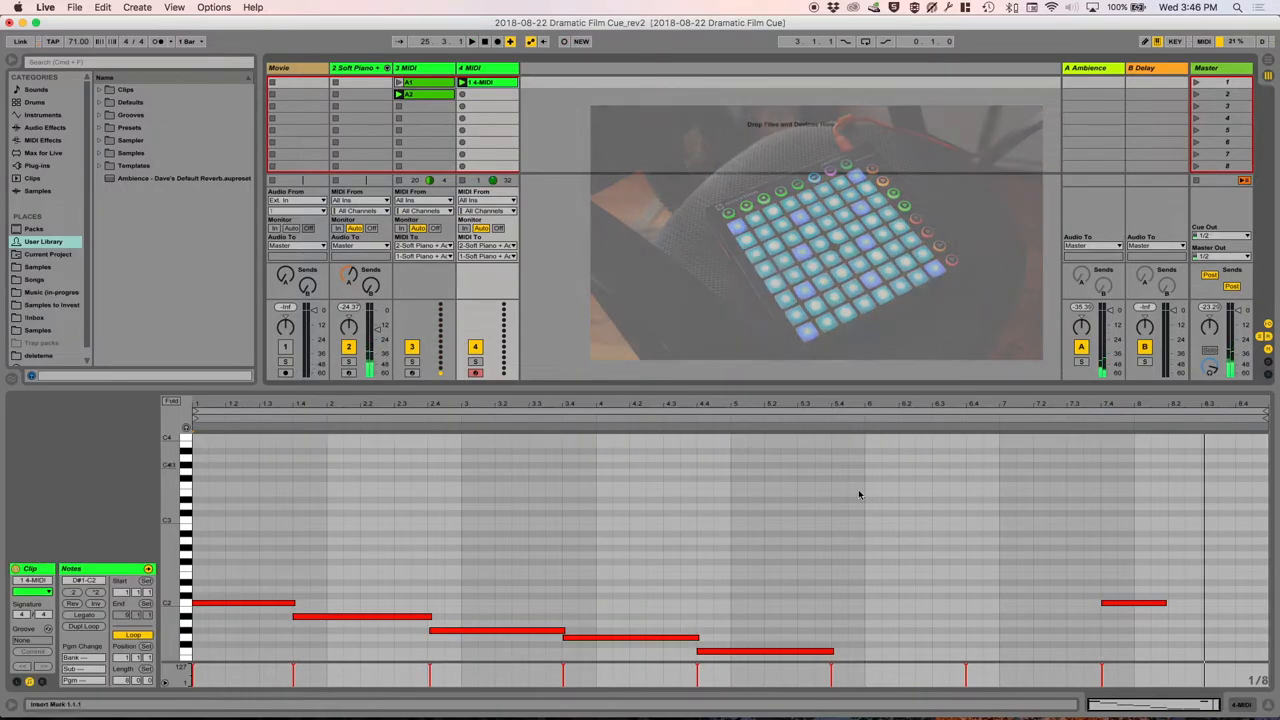
Step: Show the arrangement with Cello, Violas and Deep Bass playing British Drama Toolkit ensembles
{"action": "left_click", "coordinate": [484, 68]}
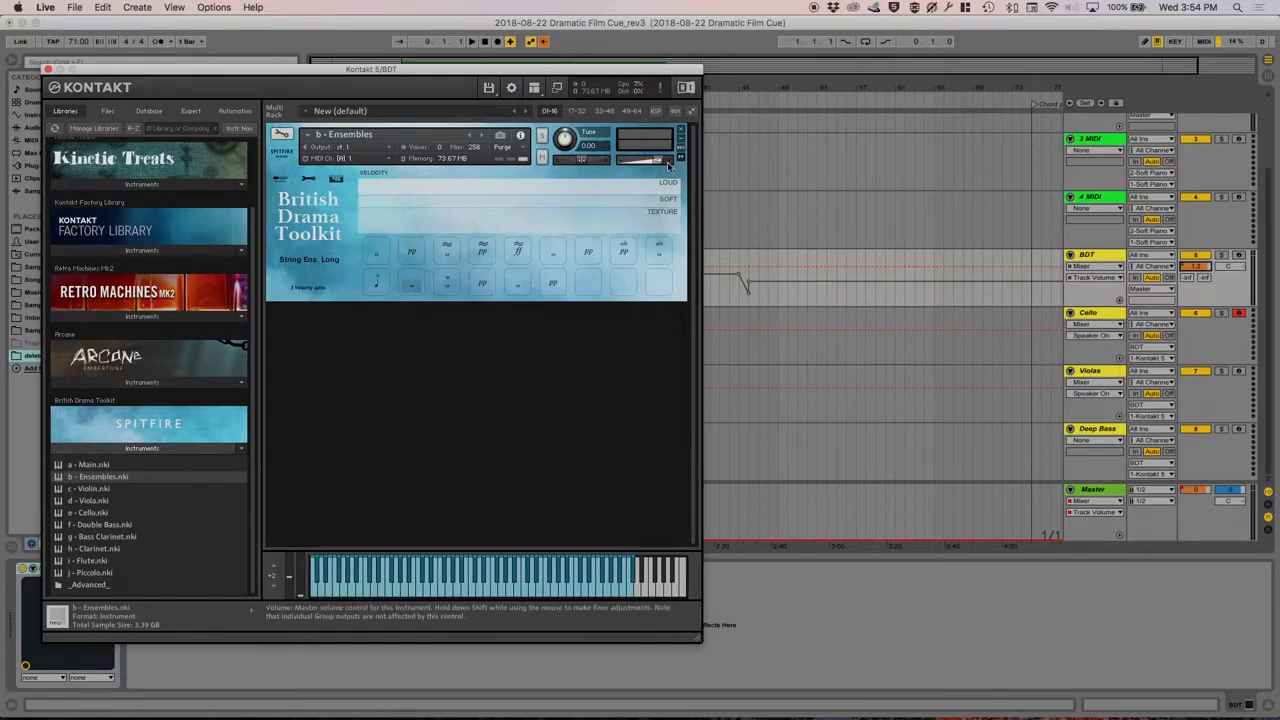
{"action": "mouse_move", "coordinate": [60, 88]}
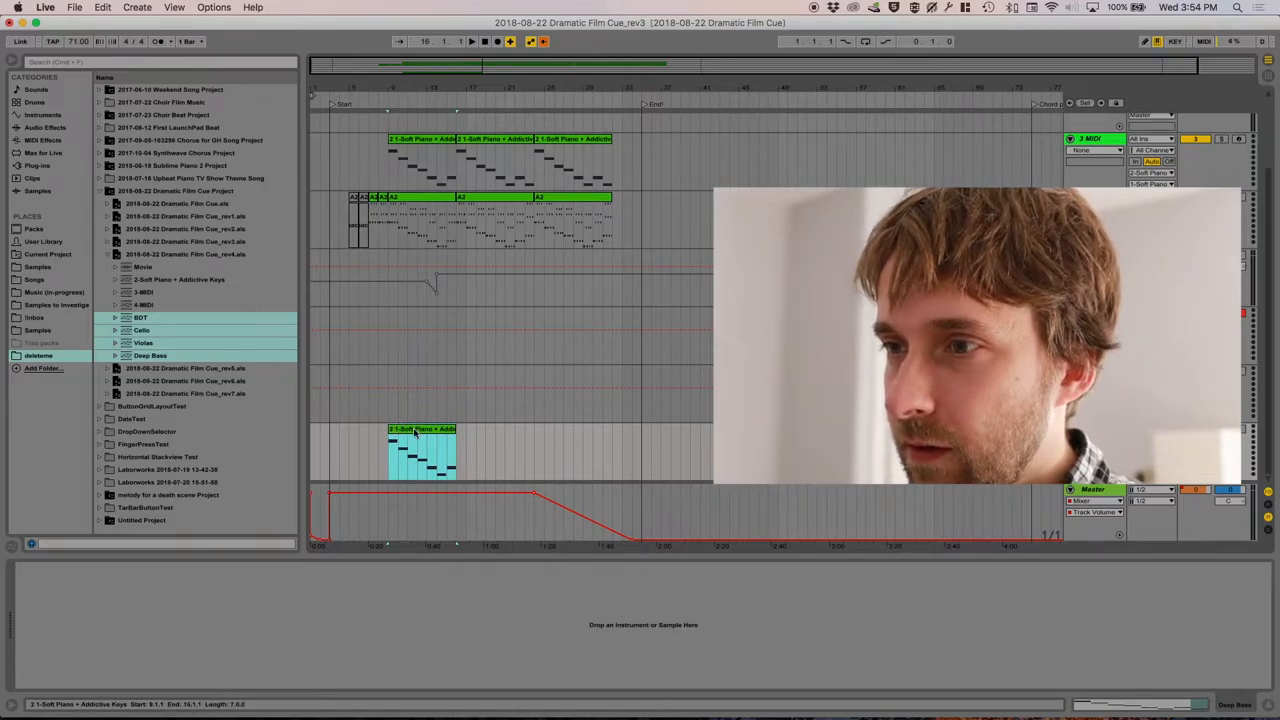
Step: Select all notes in the Cello clip to reshape them into a stepwise line of long notes
{"action": "left_click", "coordinate": [472, 40]}
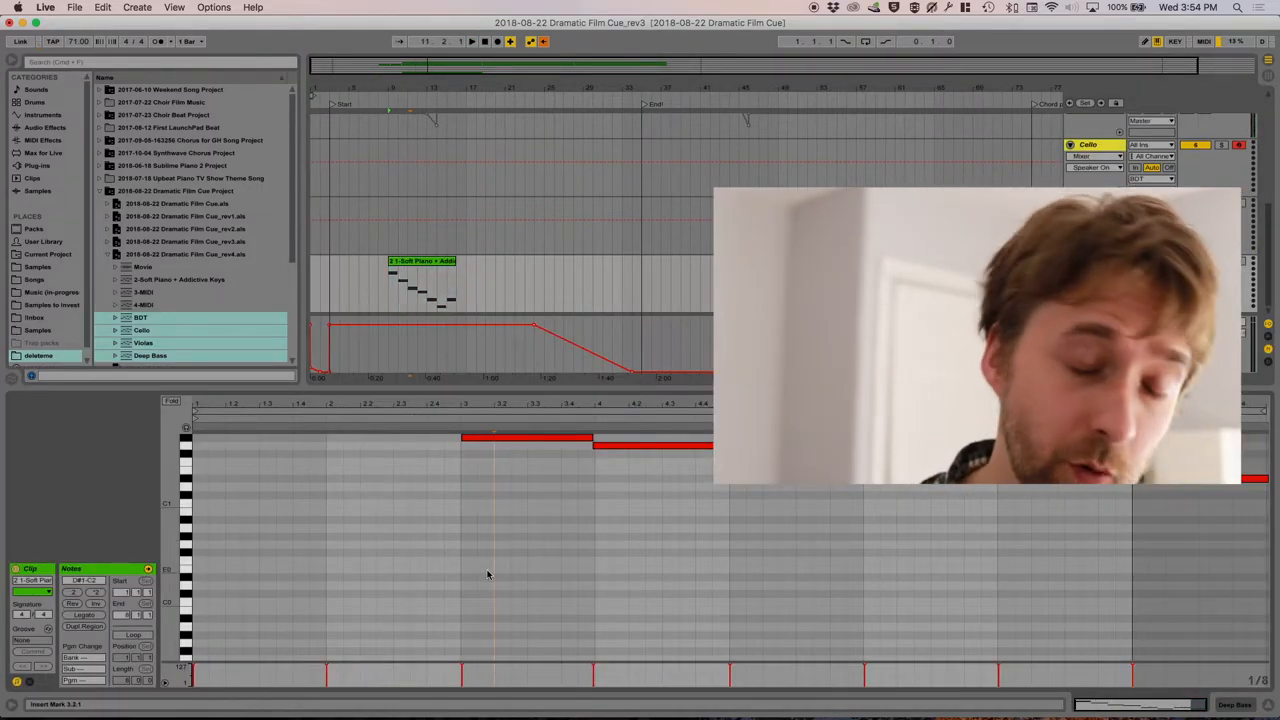
{"action": "mouse_move", "coordinate": [468, 688]}
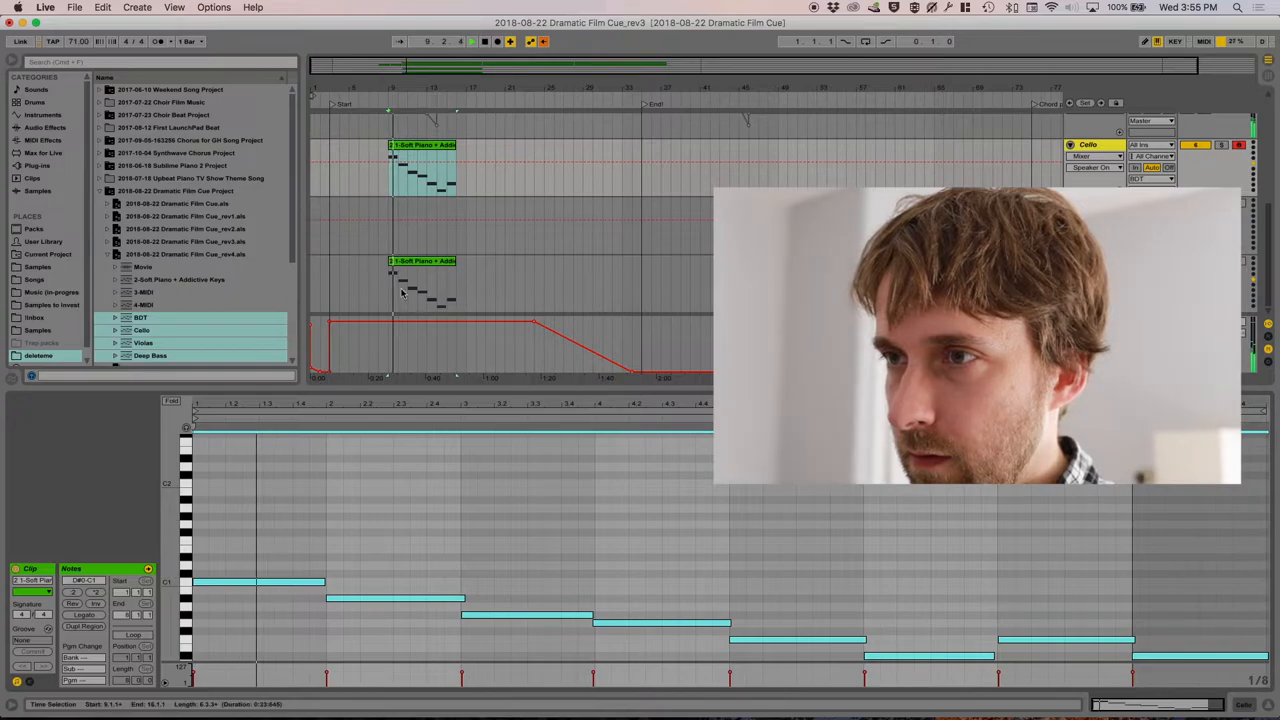
{"action": "left_click", "coordinate": [412, 260]}
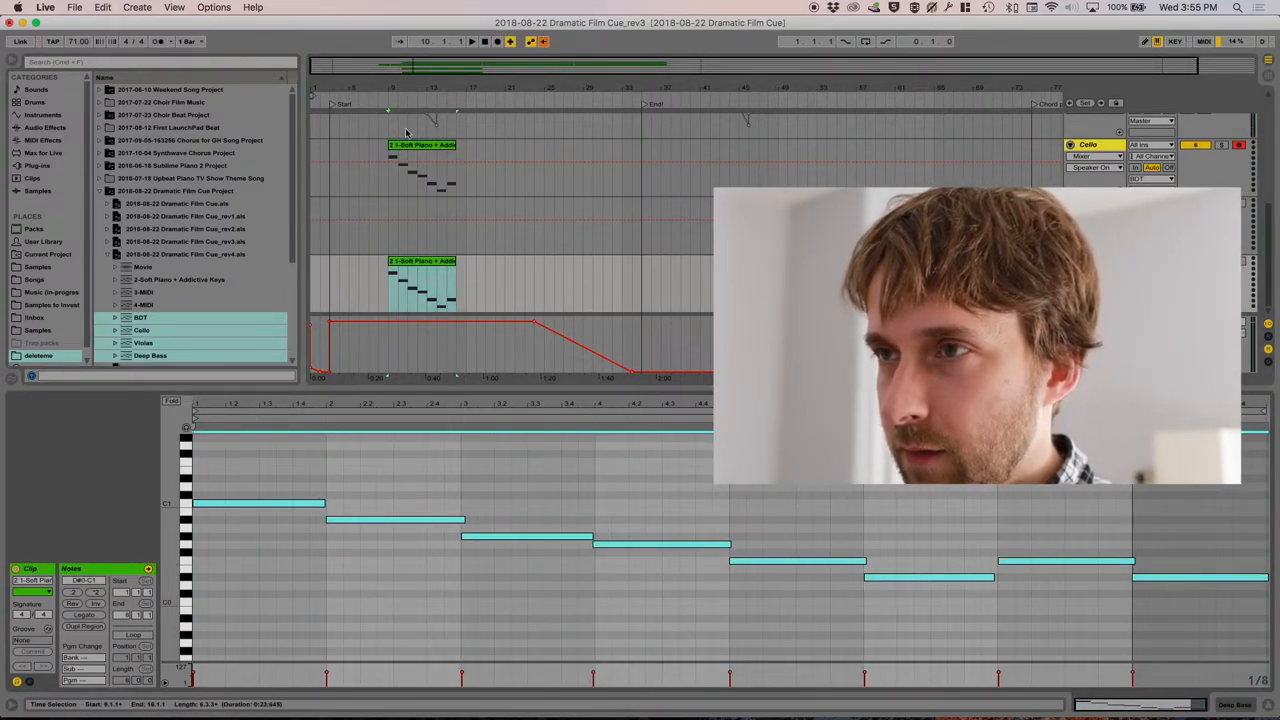
{"action": "key", "text": "cmd+a"}
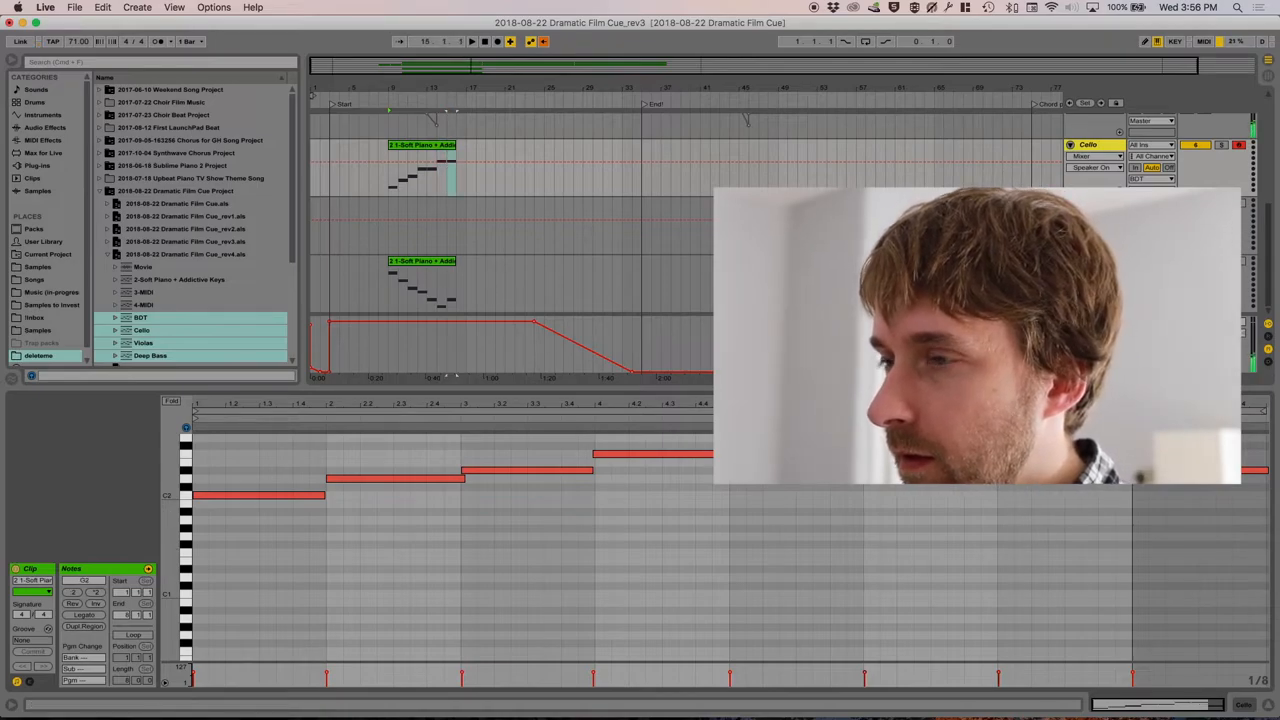
Step: Show the full arrangement with chord, cello and Deep Bass clips and the empty Violins track
{"action": "left_click", "coordinate": [472, 40]}
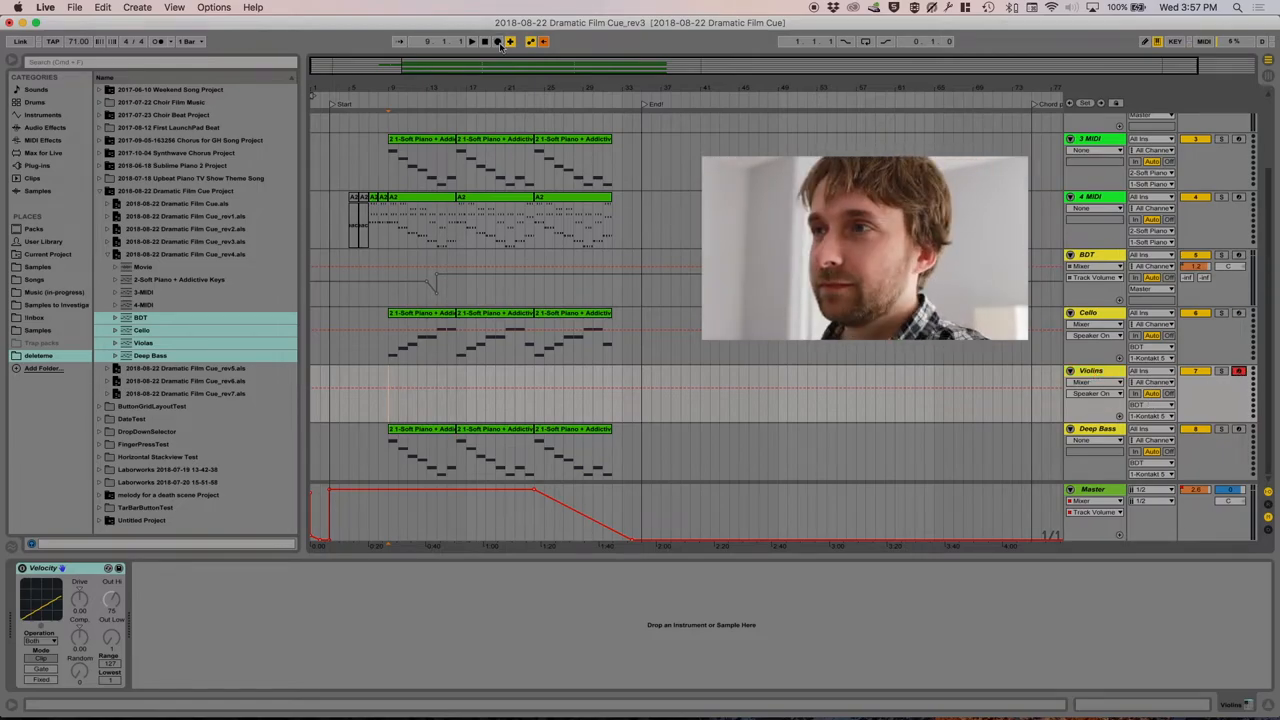
Step: Create a short clip named Violins at the start of the Violins track
{"action": "left_click", "coordinate": [496, 40]}
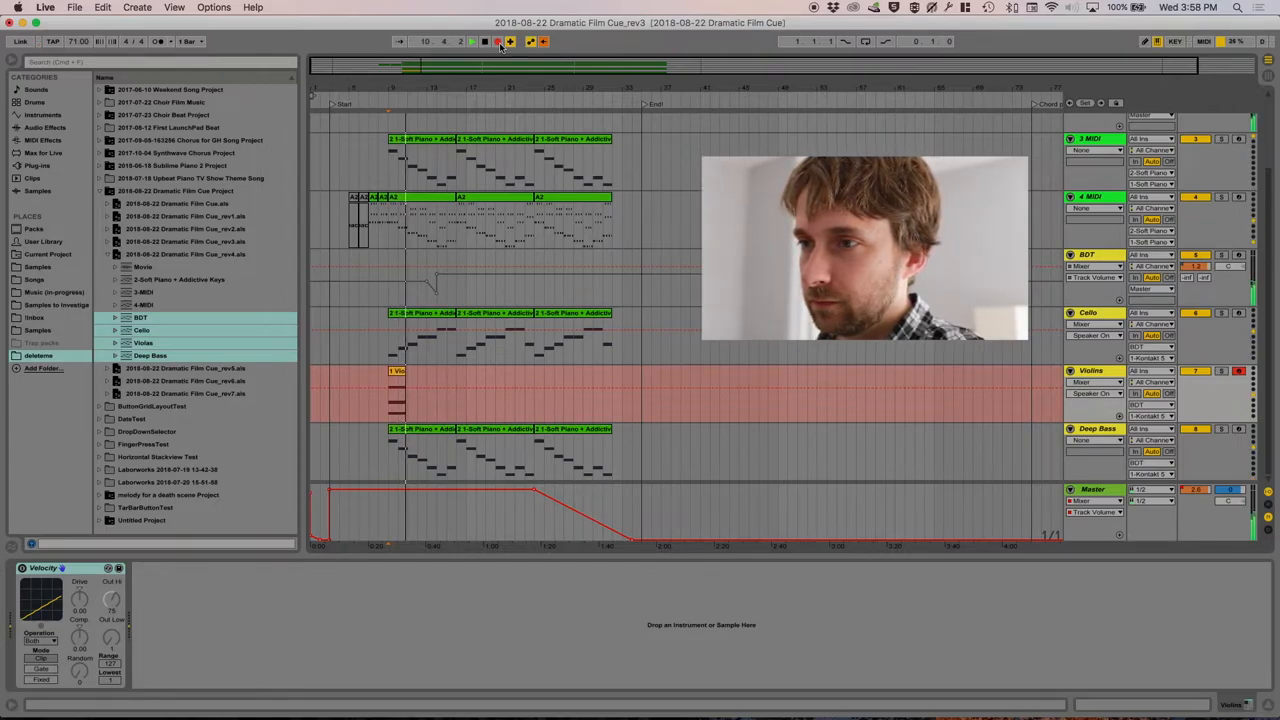
{"action": "left_click", "coordinate": [496, 40]}
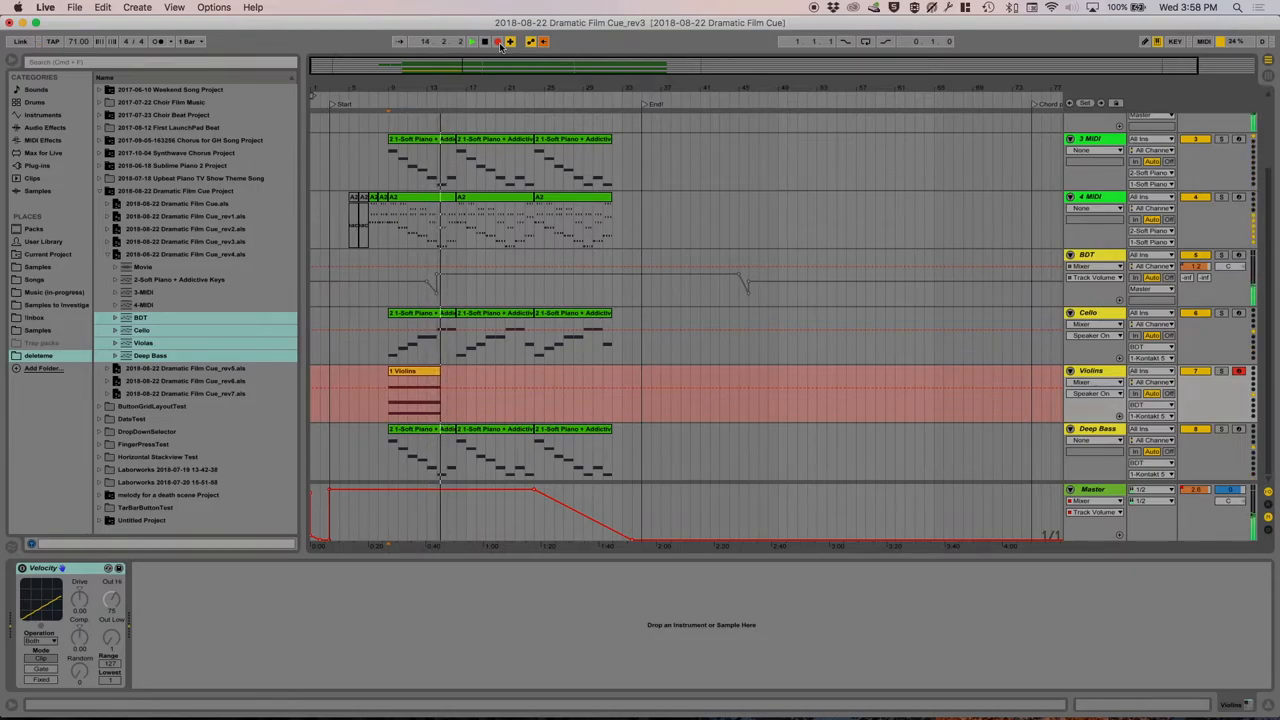
{"action": "left_click", "coordinate": [484, 40]}
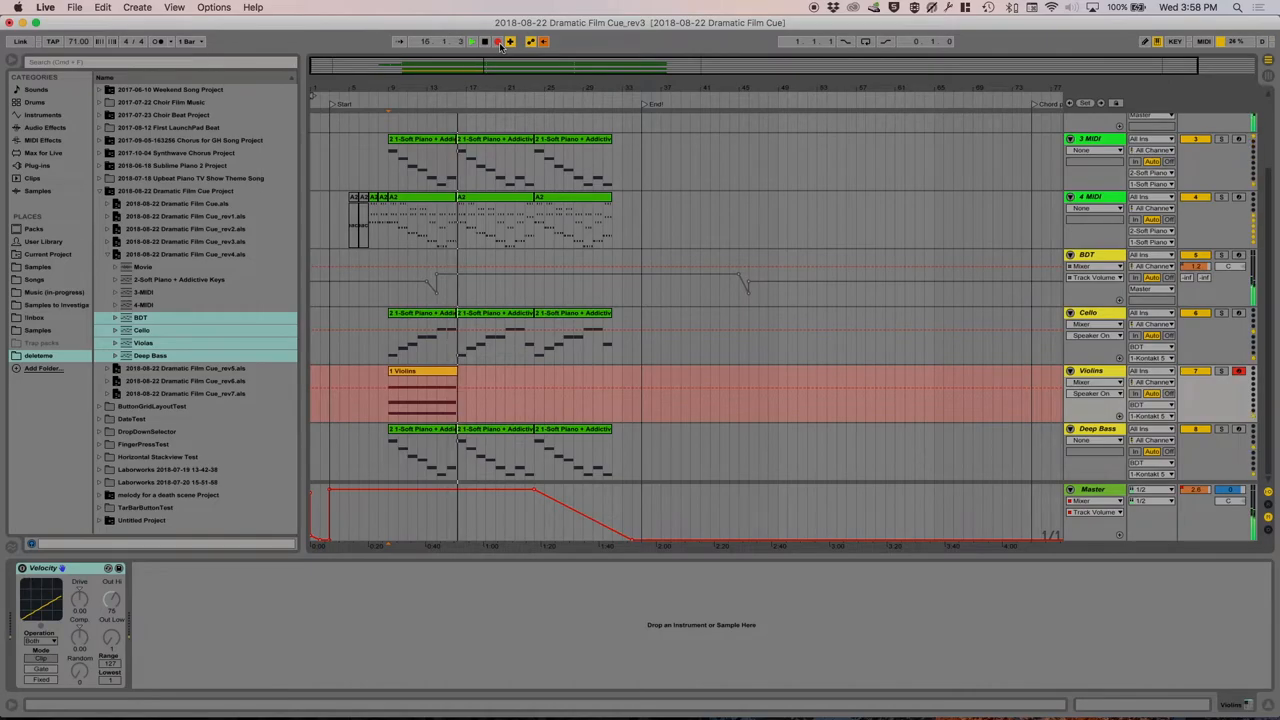
{"action": "left_click", "coordinate": [410, 370]}
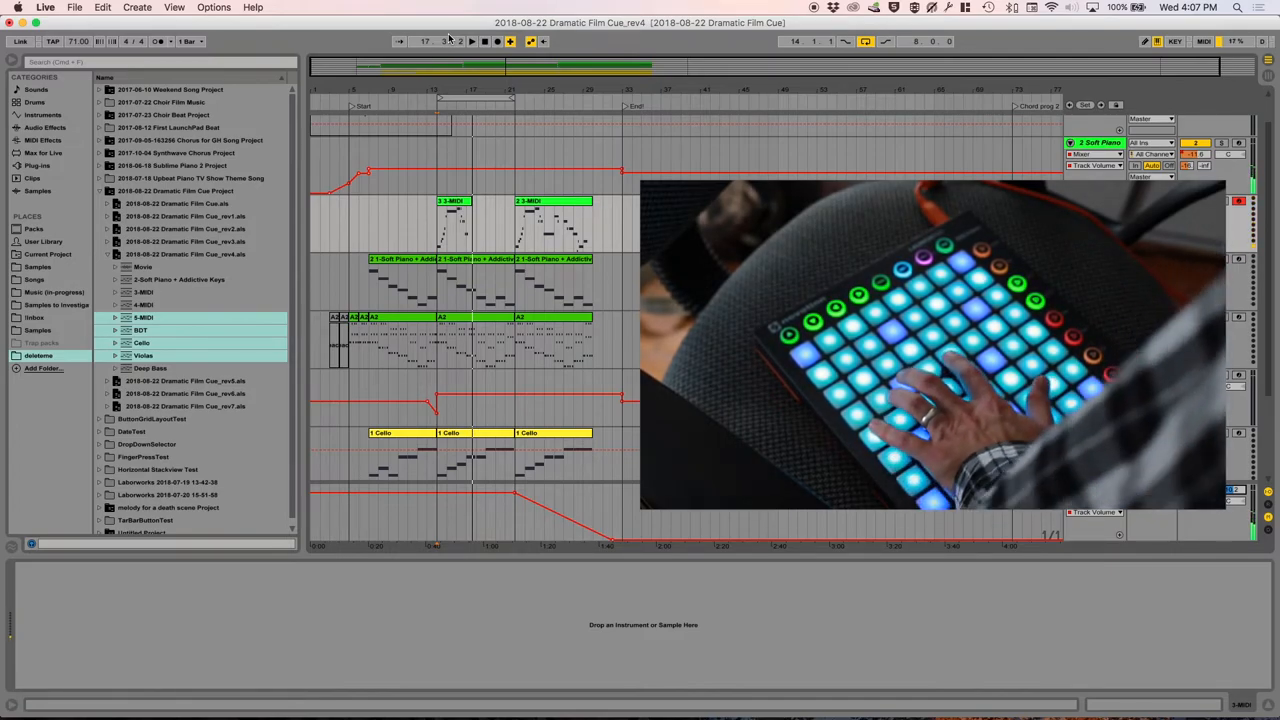
Step: Record the Launchpad-played melody as short clips on the top track
{"action": "left_click", "coordinate": [456, 216]}
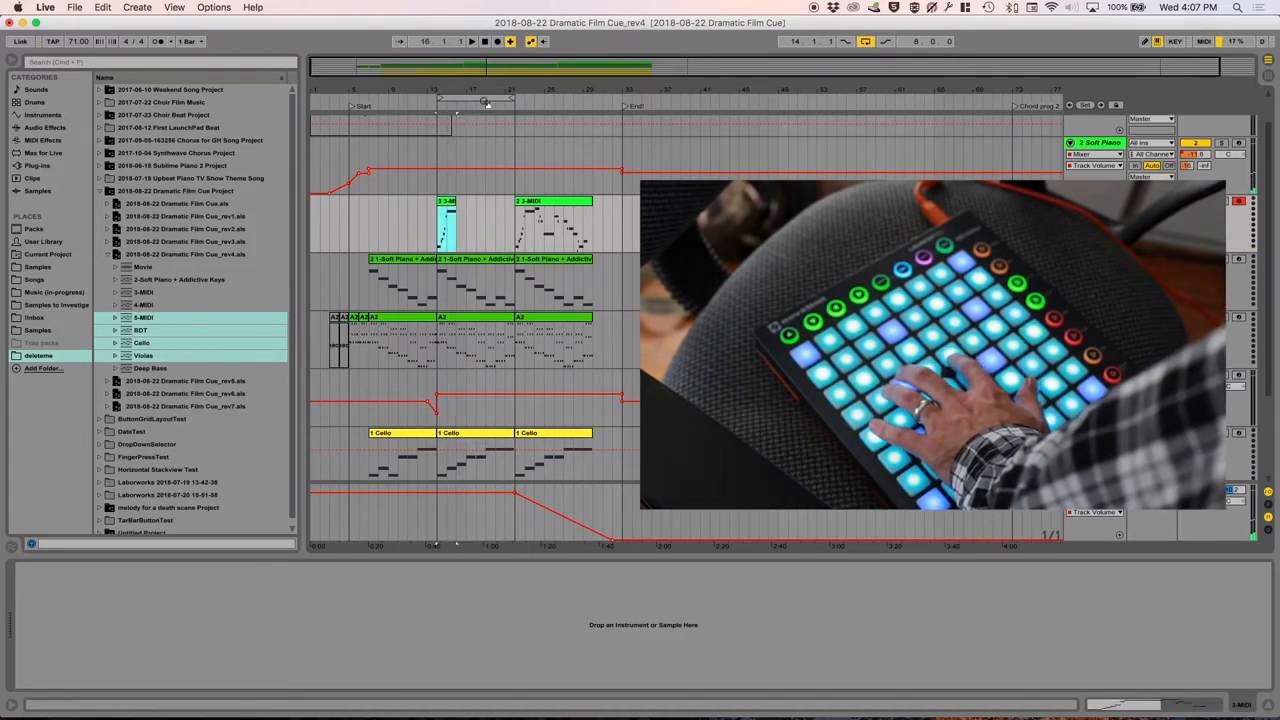
{"action": "left_click", "coordinate": [472, 40]}
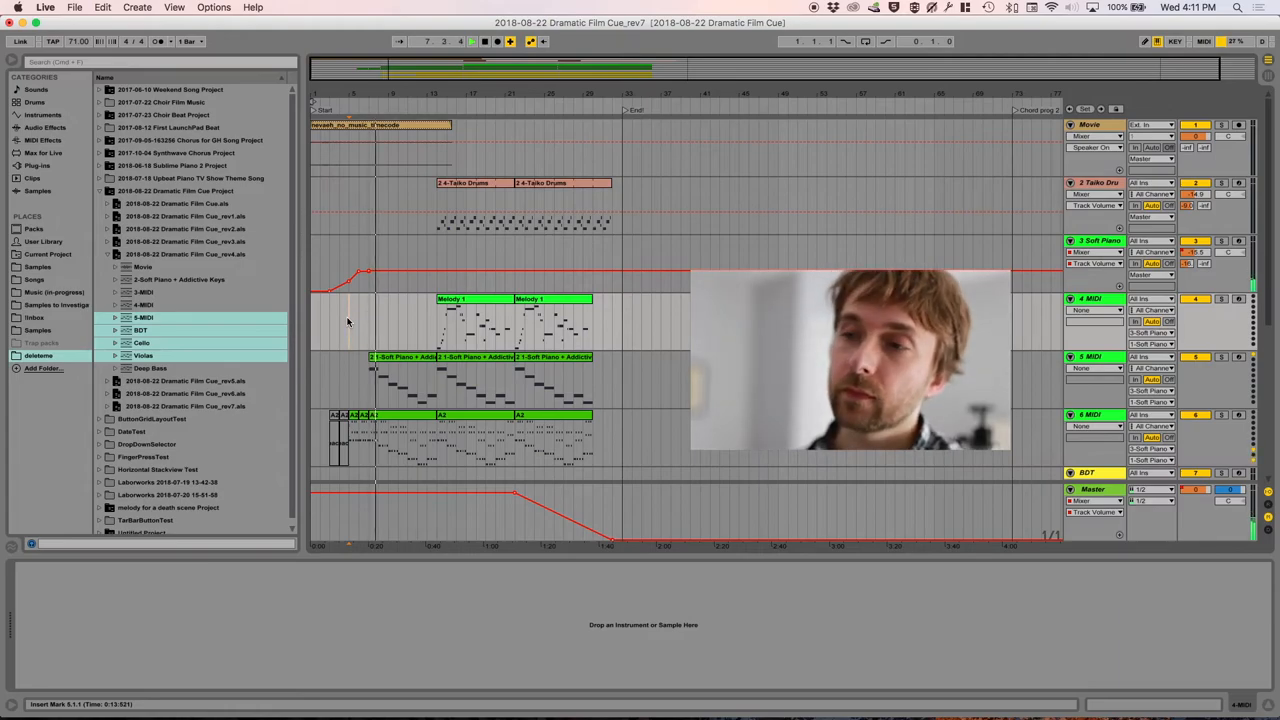
Step: Review the Taiko Drums clips above the Melody and string parts in the arrangement
{"action": "left_click", "coordinate": [472, 40]}
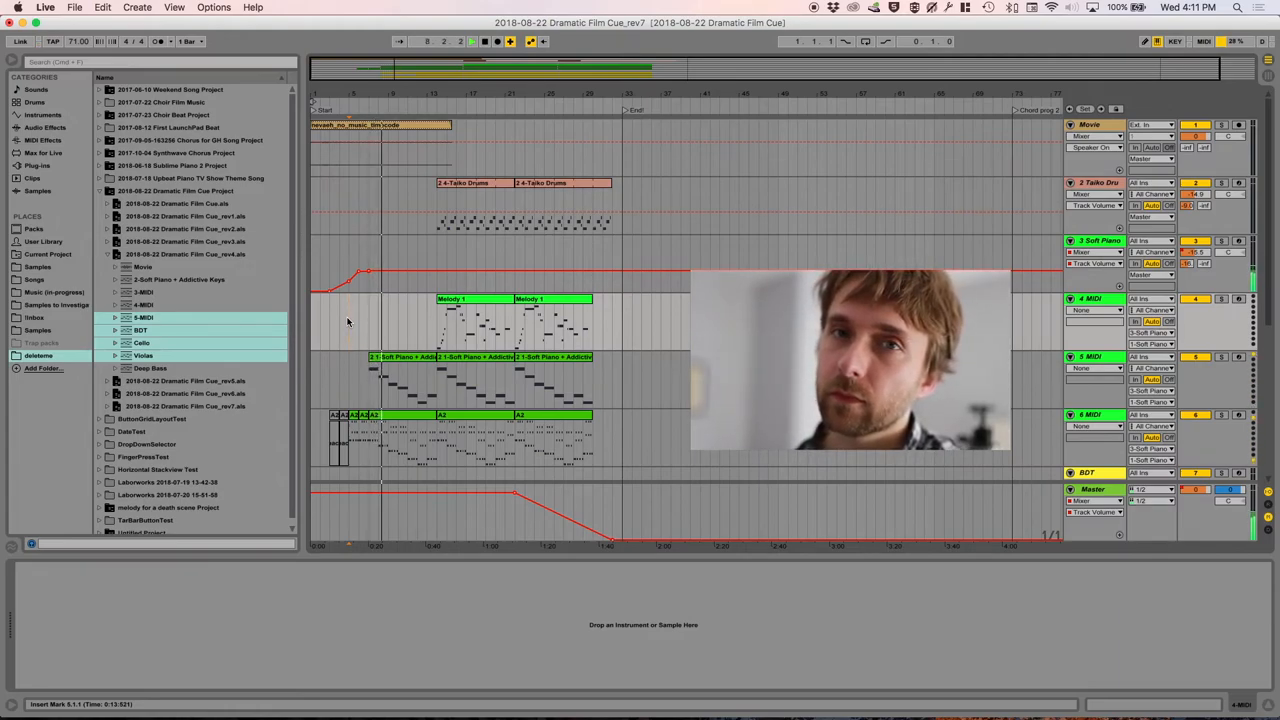